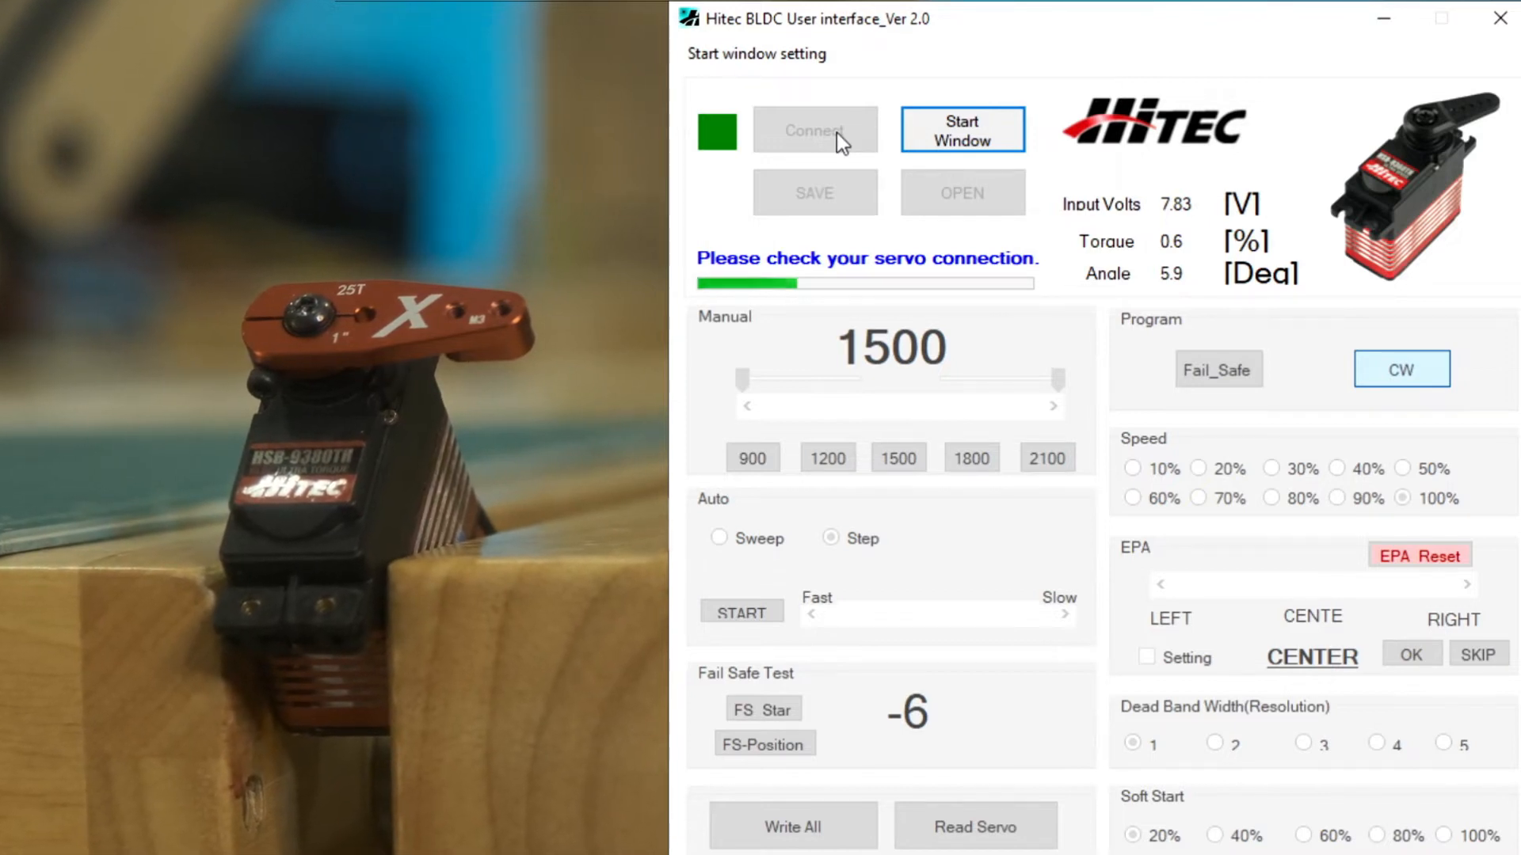
Step: Connect to the servo and start the automatic Step test
click(813, 130)
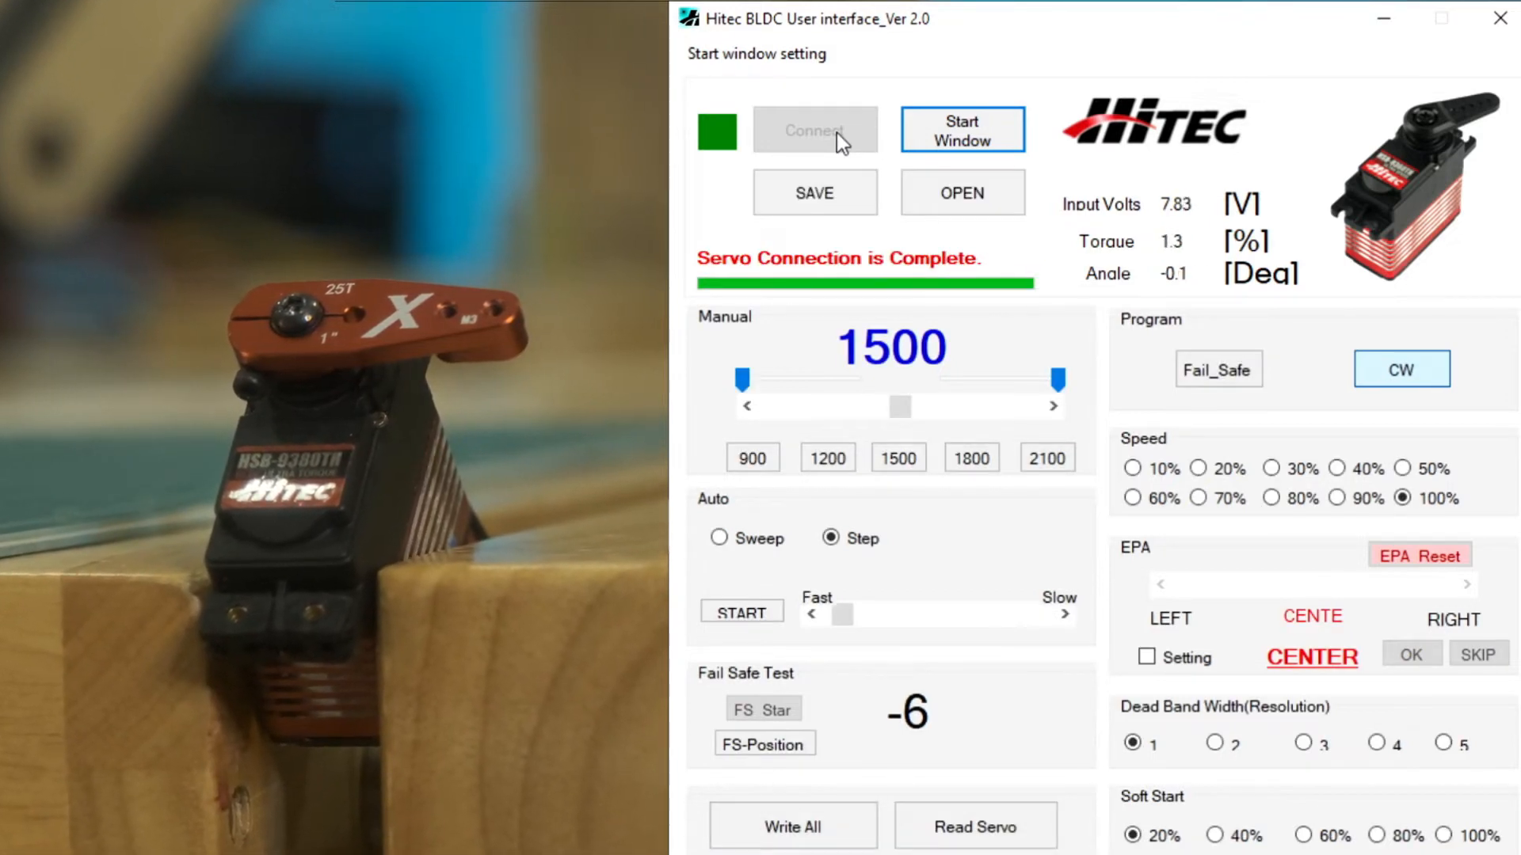
click(897, 457)
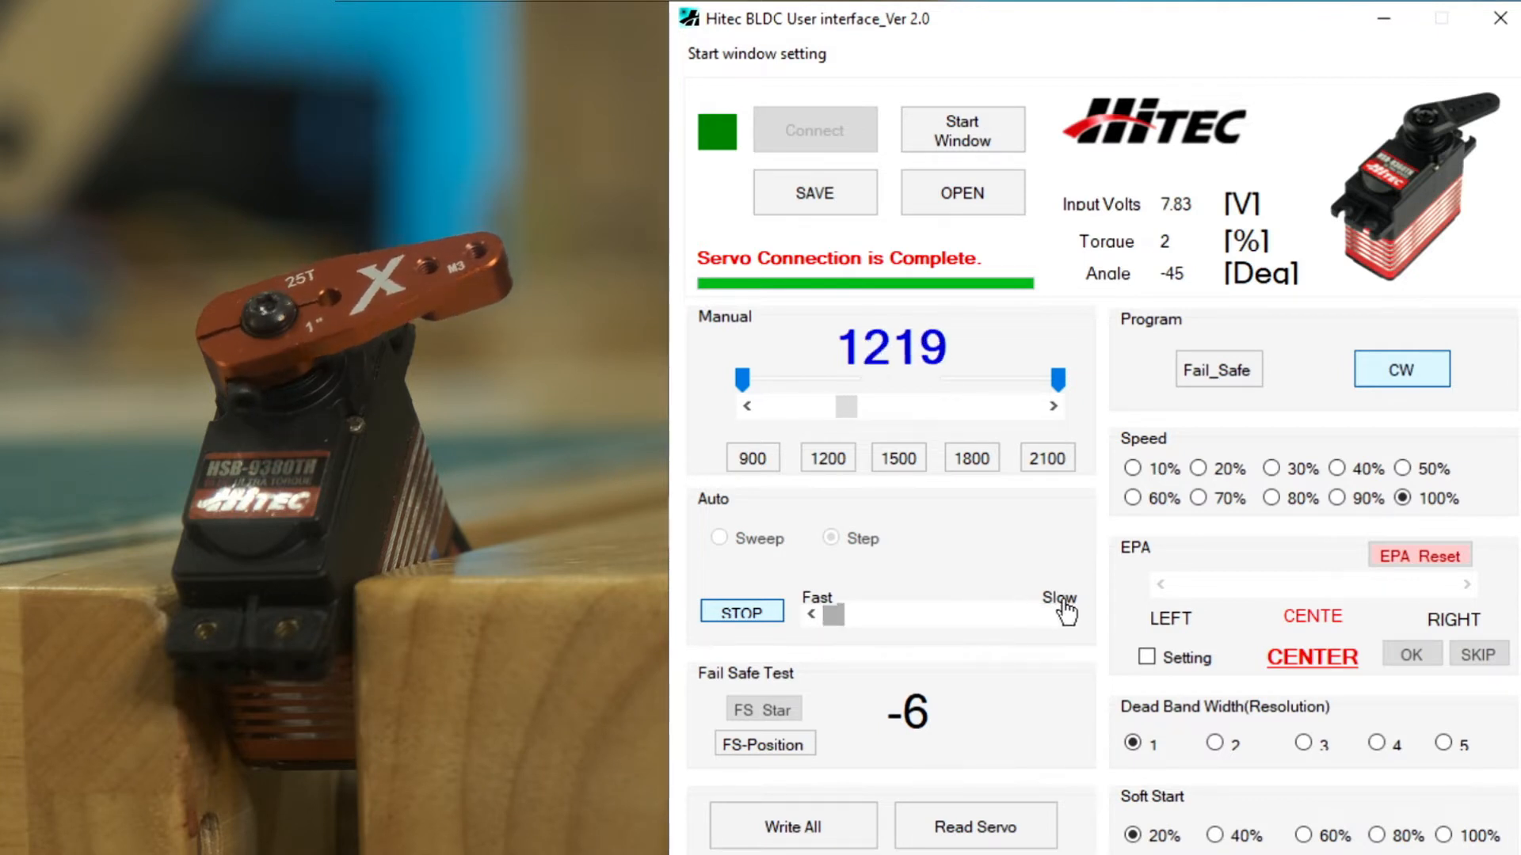
Step: Load the hsb-9380_default.HBP configuration file from the BLDC folder
click(764, 743)
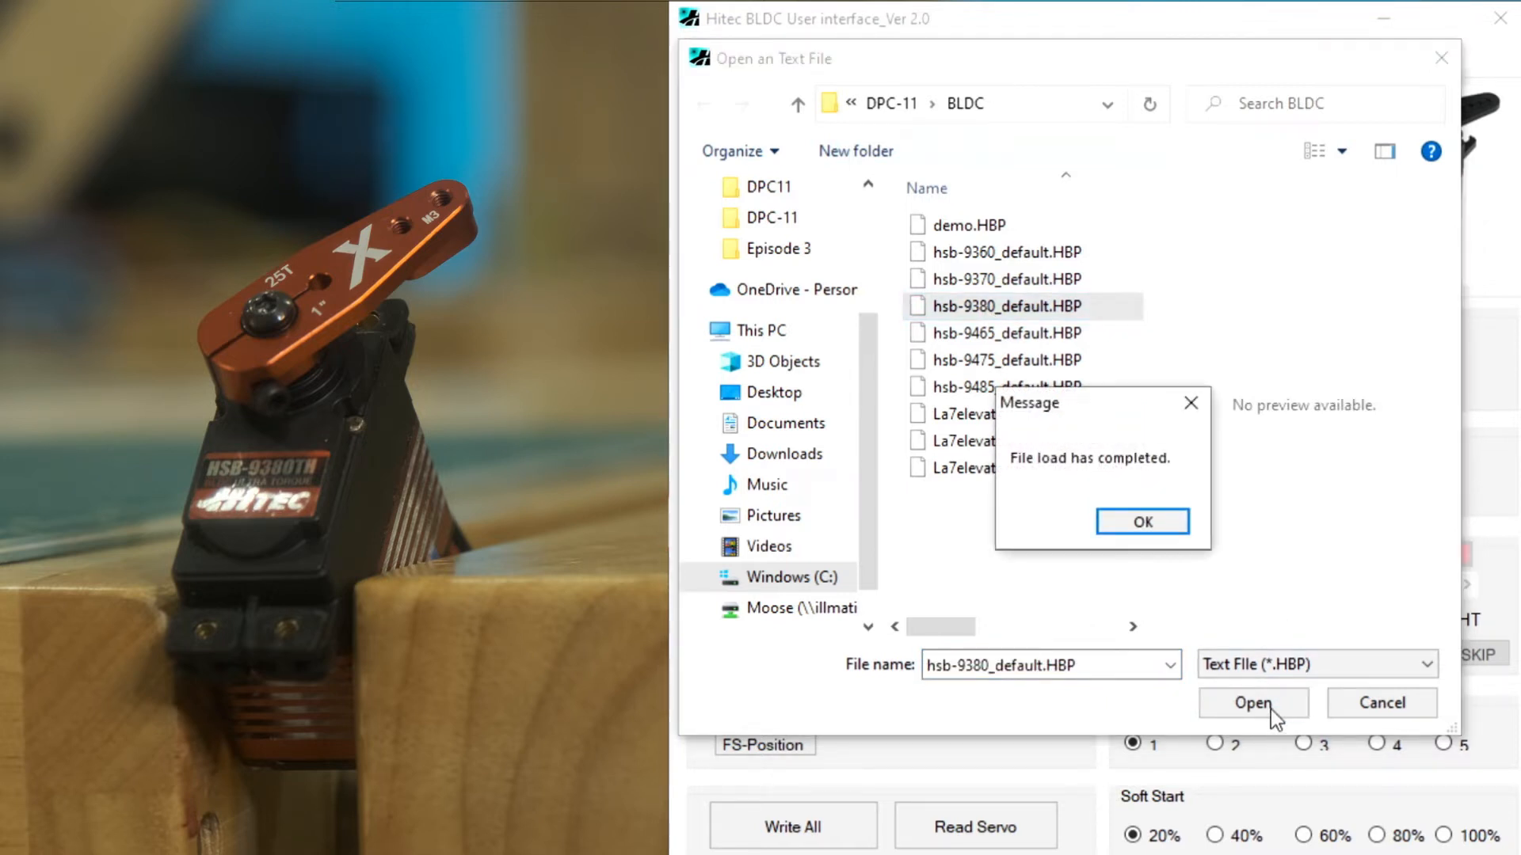
Step: Dismiss the file-loaded message before setting CCW rotation at 50% speed
click(1141, 521)
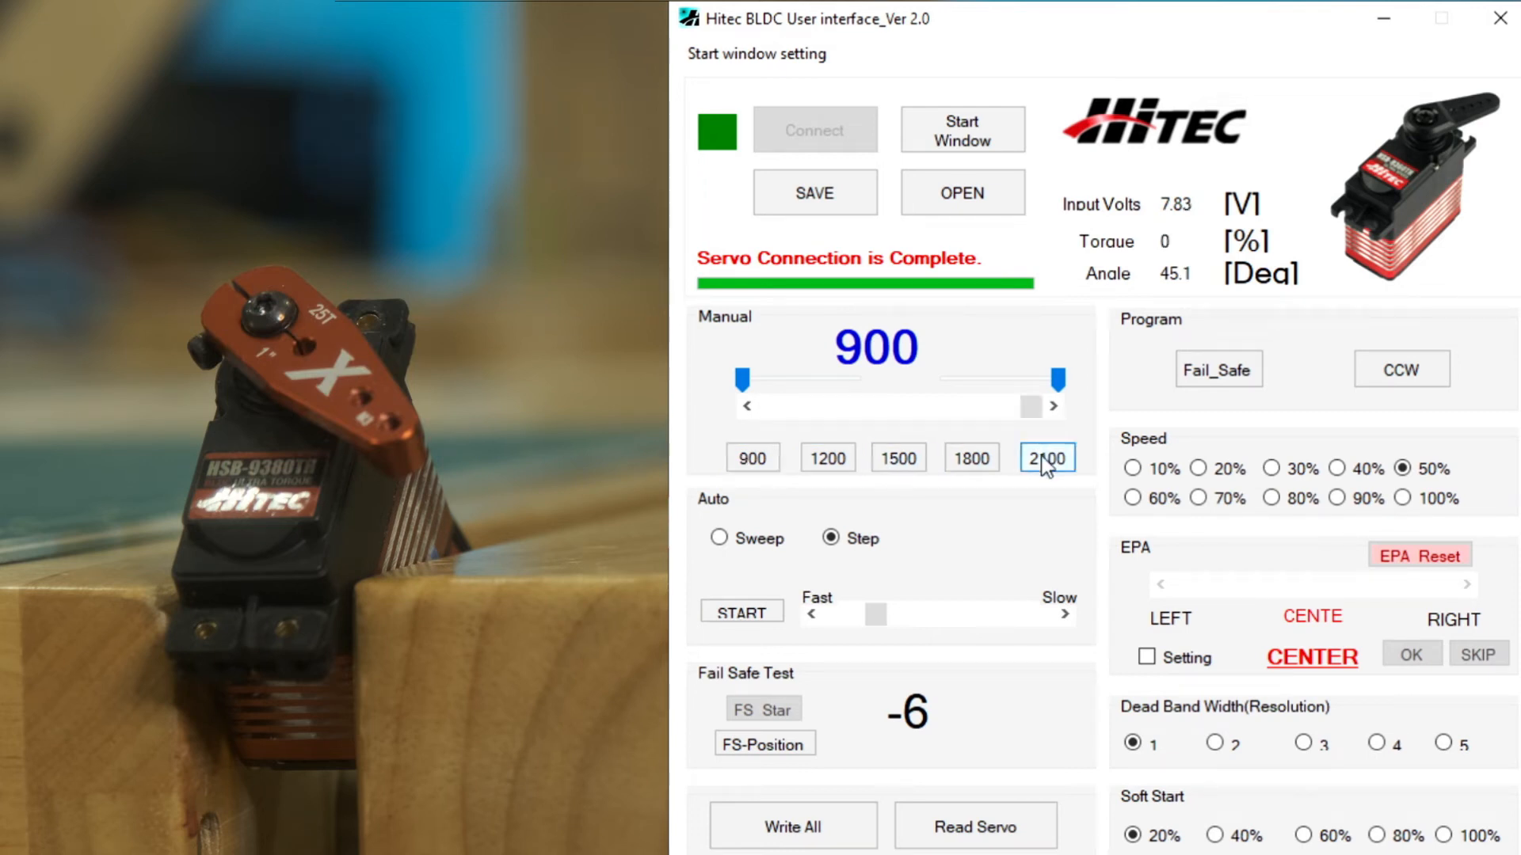
Step: Move the servo back to the 1500 centre position
click(896, 457)
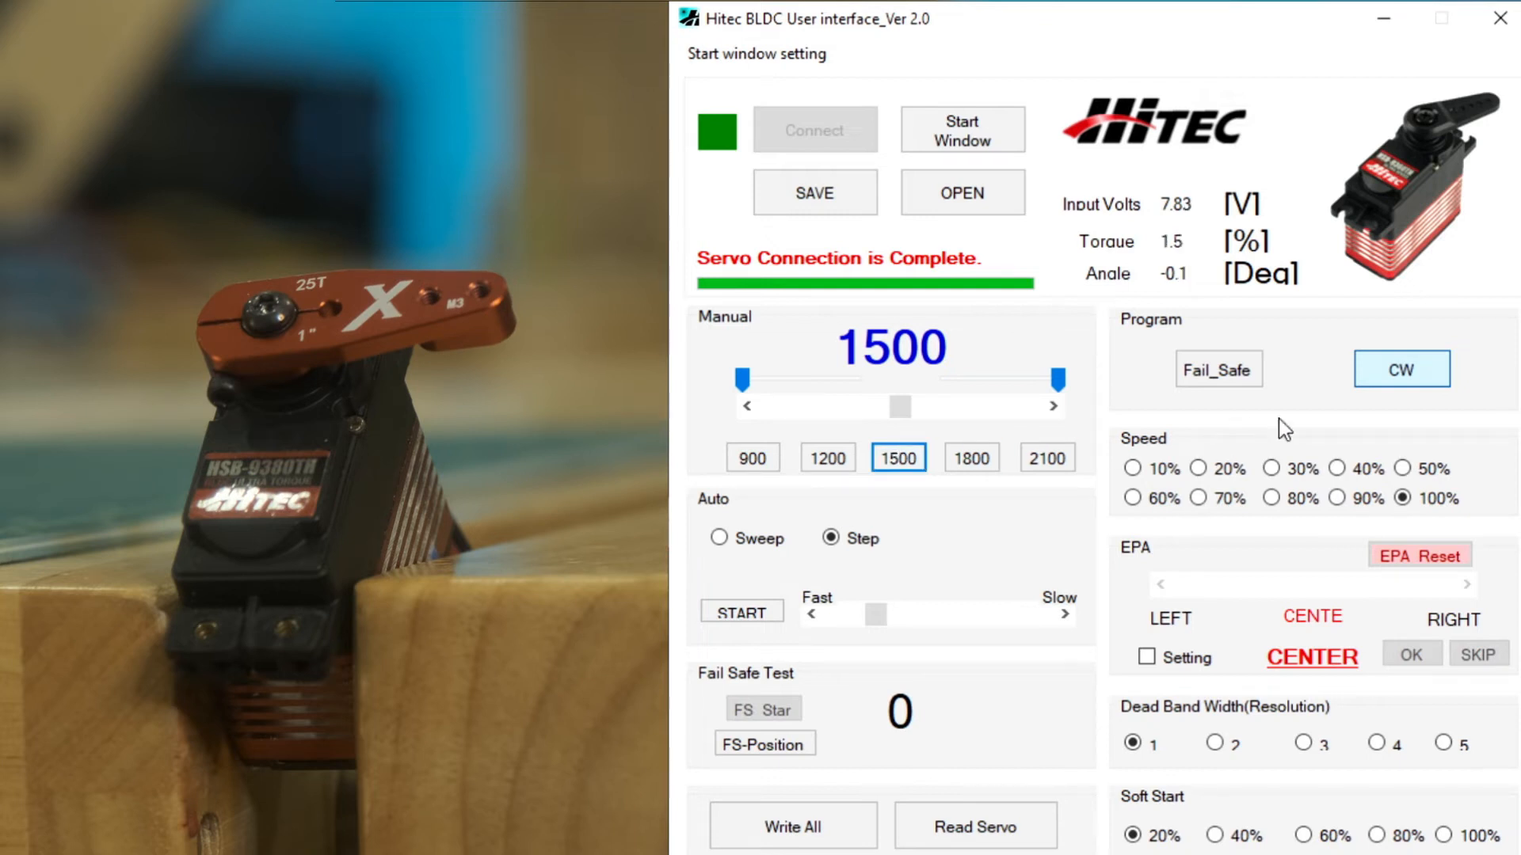
Step: Read the stored settings back from the servo and enable EPA endpoint adjustment
click(1399, 369)
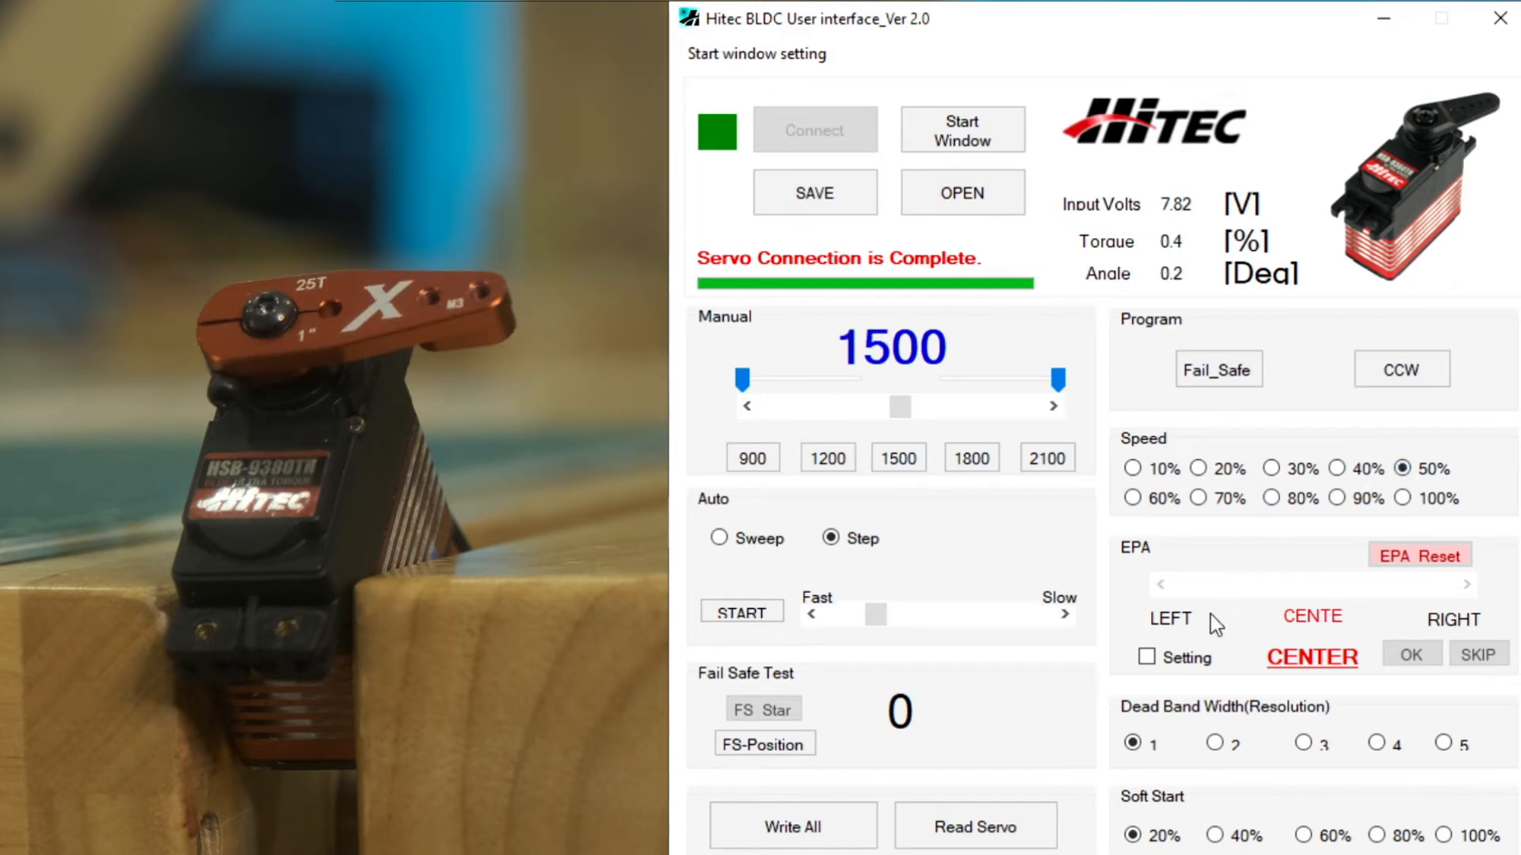
click(1144, 657)
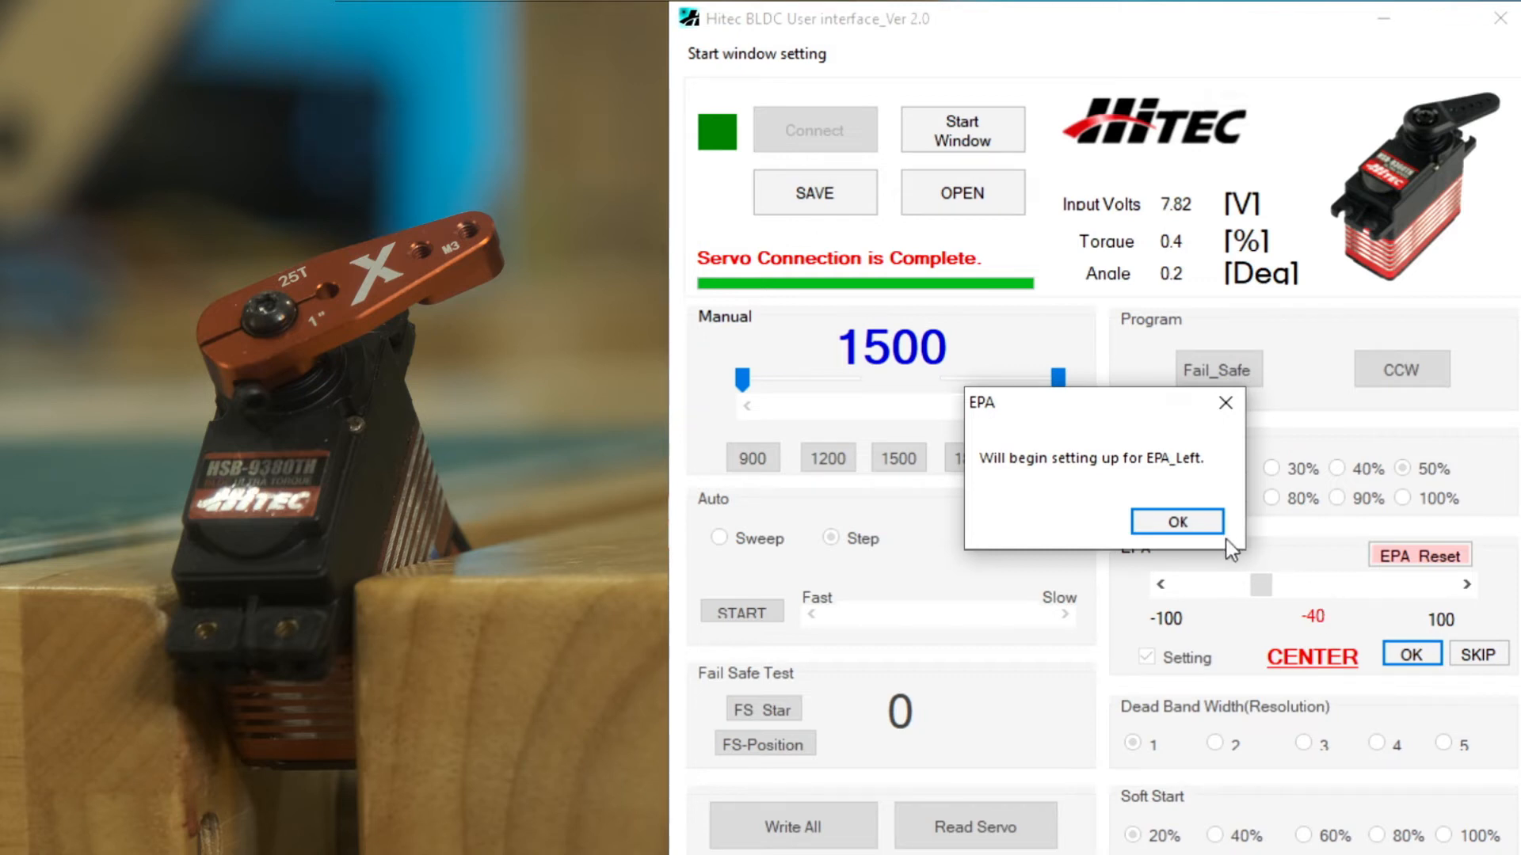
Step: Acknowledge the EPA_Left setup message to begin the left endpoint setup
click(1177, 521)
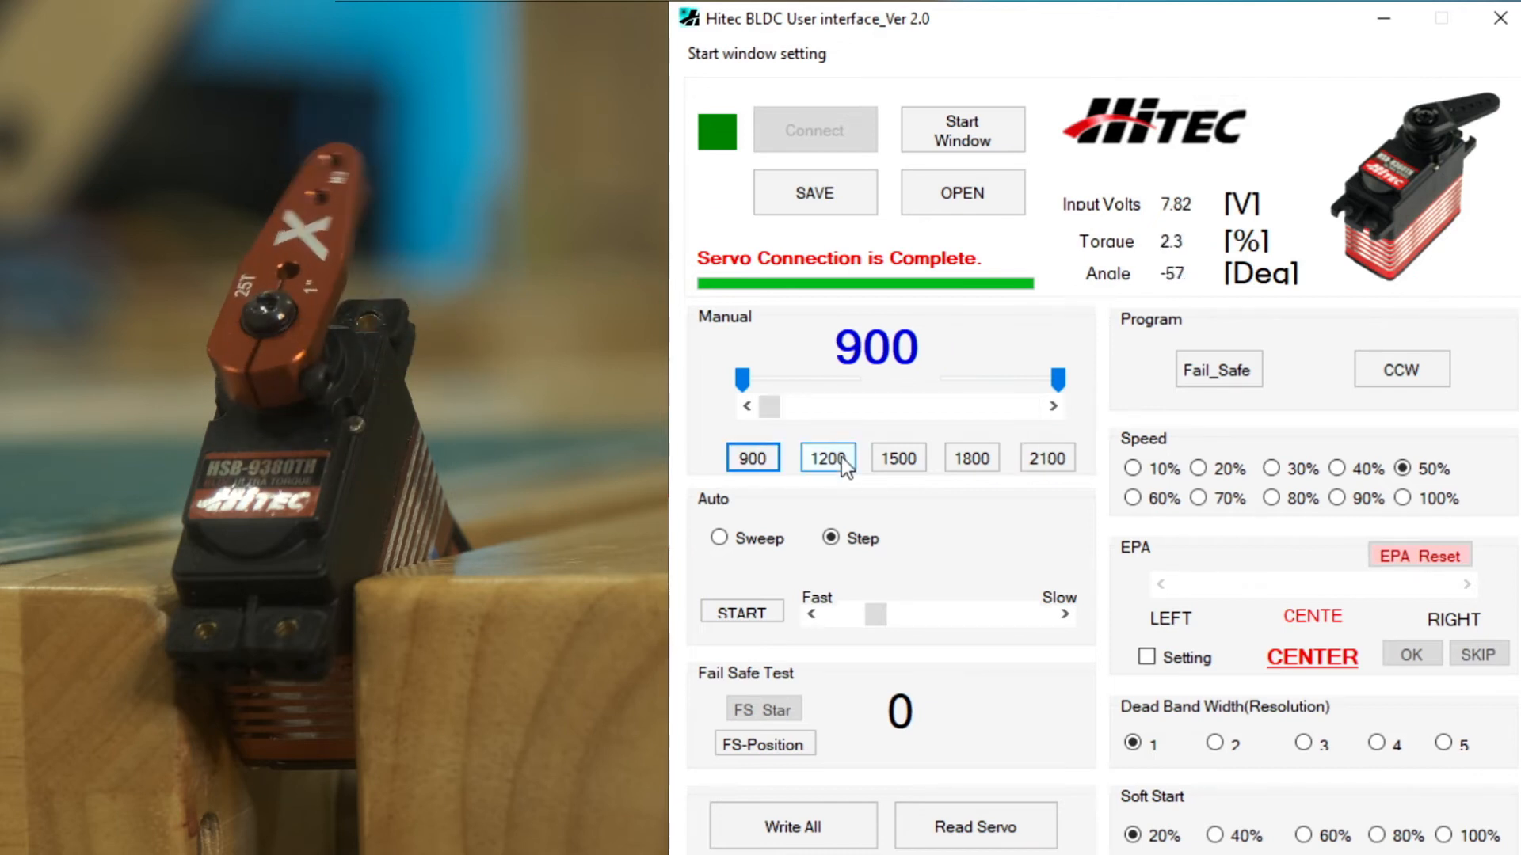
Step: Save the servo configuration as demo.HBP in the BLDC folder
click(813, 192)
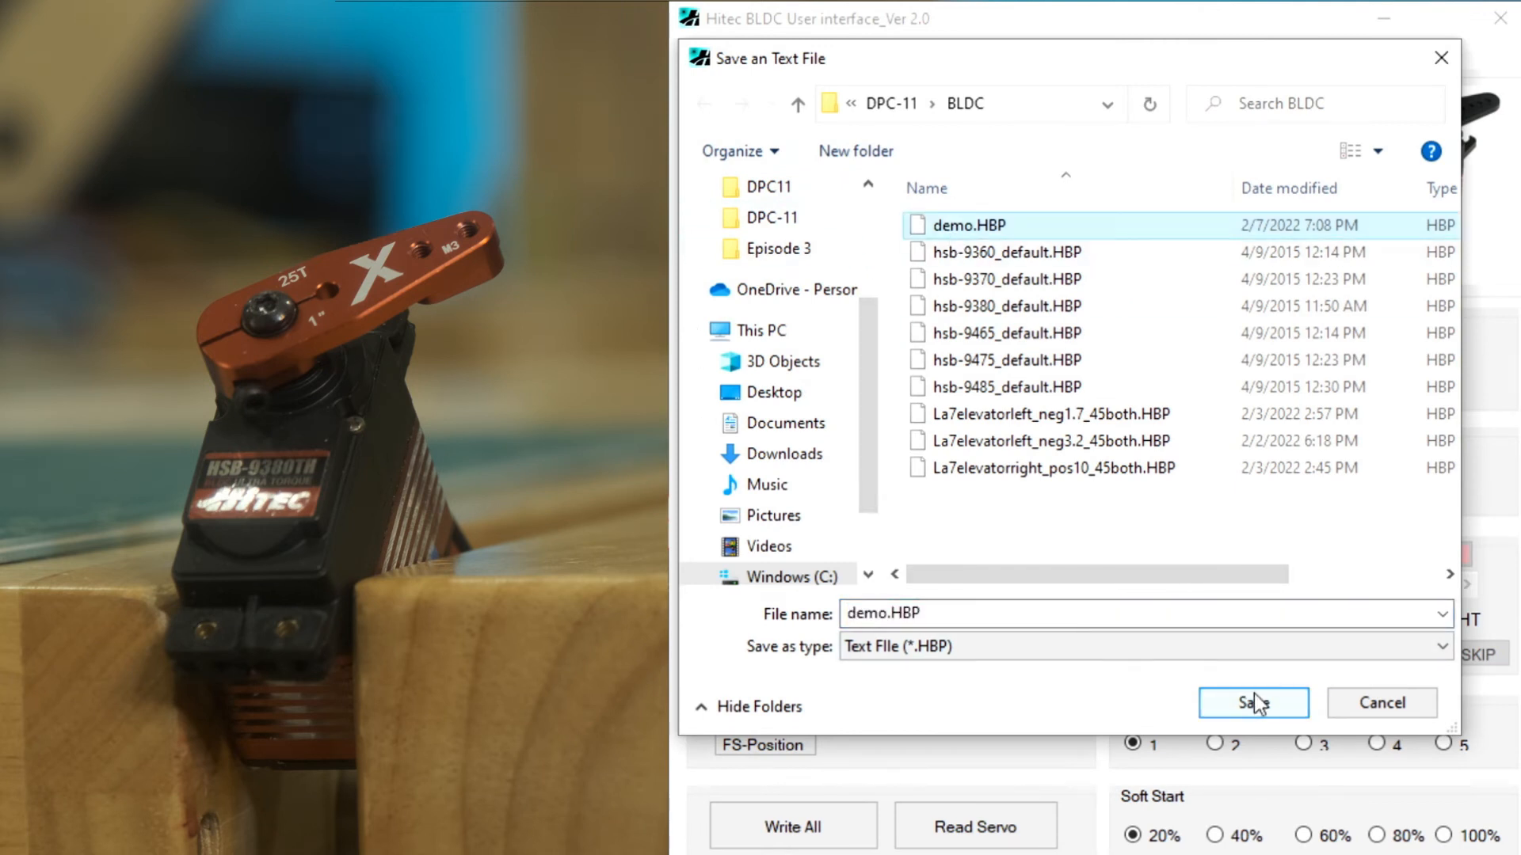
click(1251, 701)
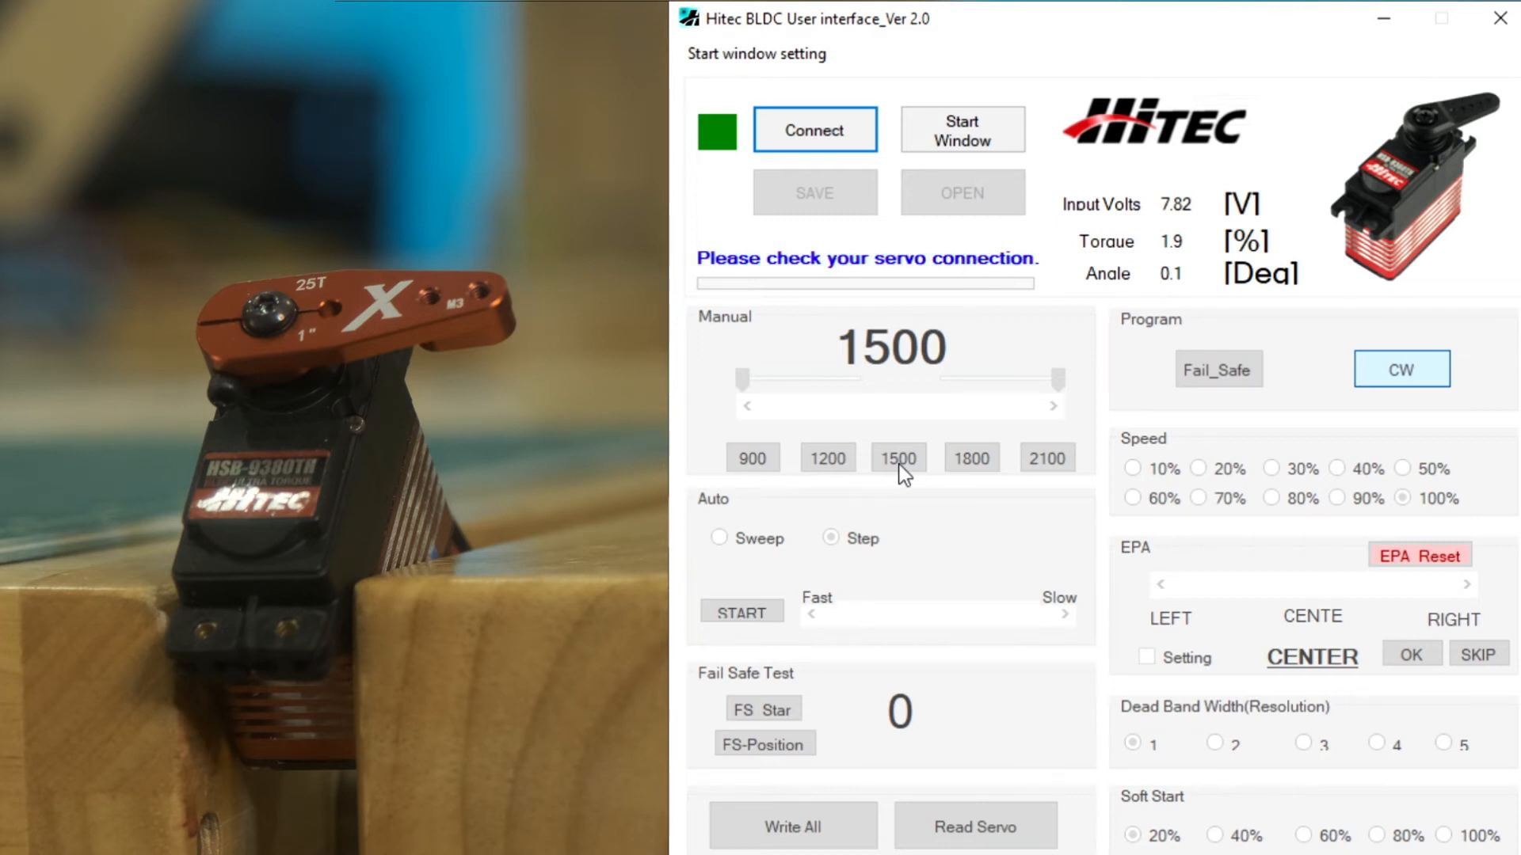
click(814, 128)
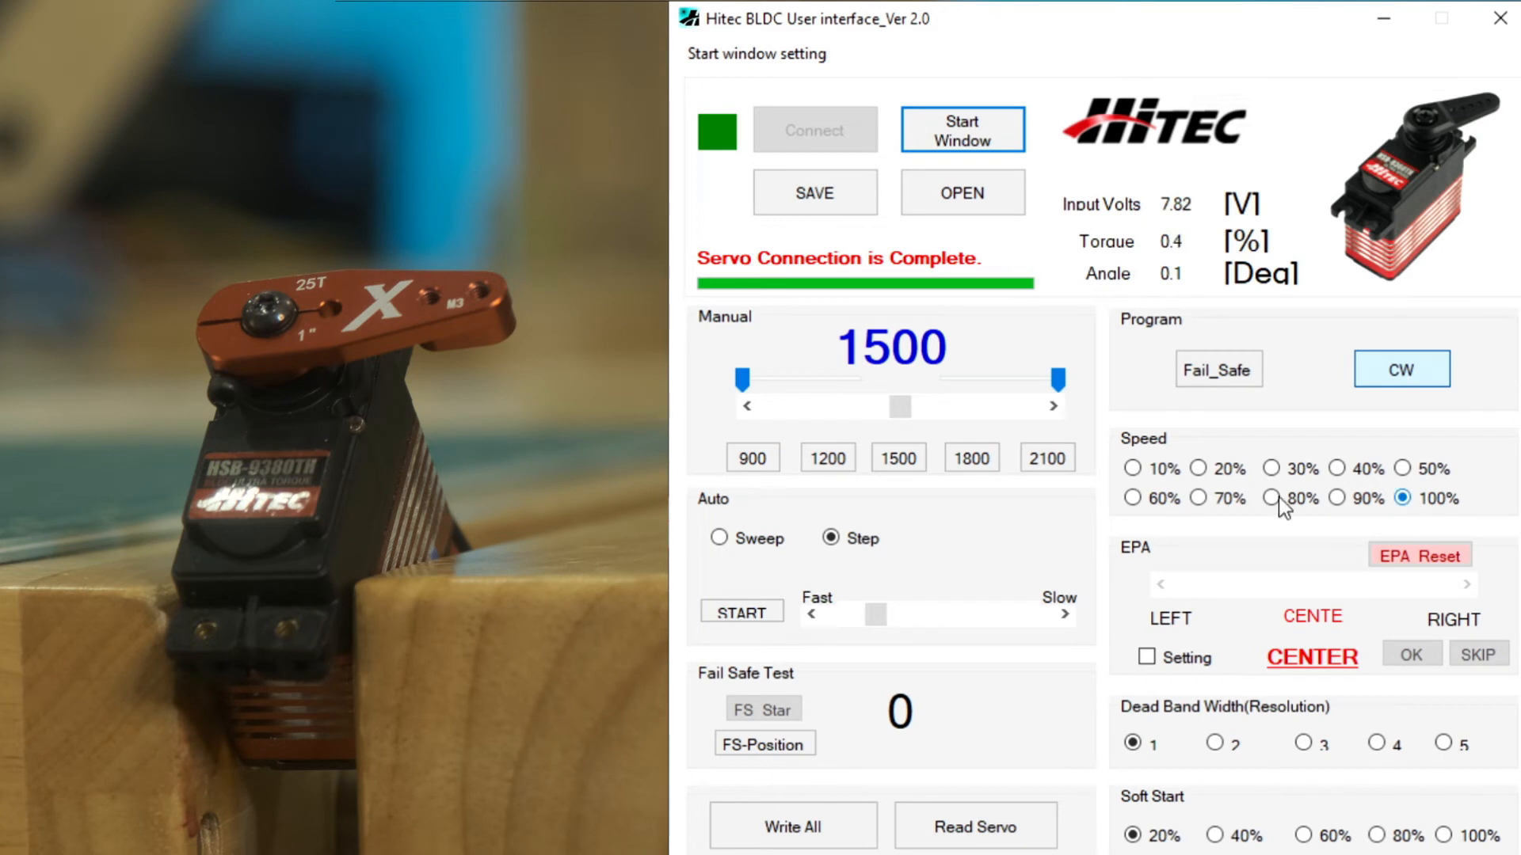
click(895, 456)
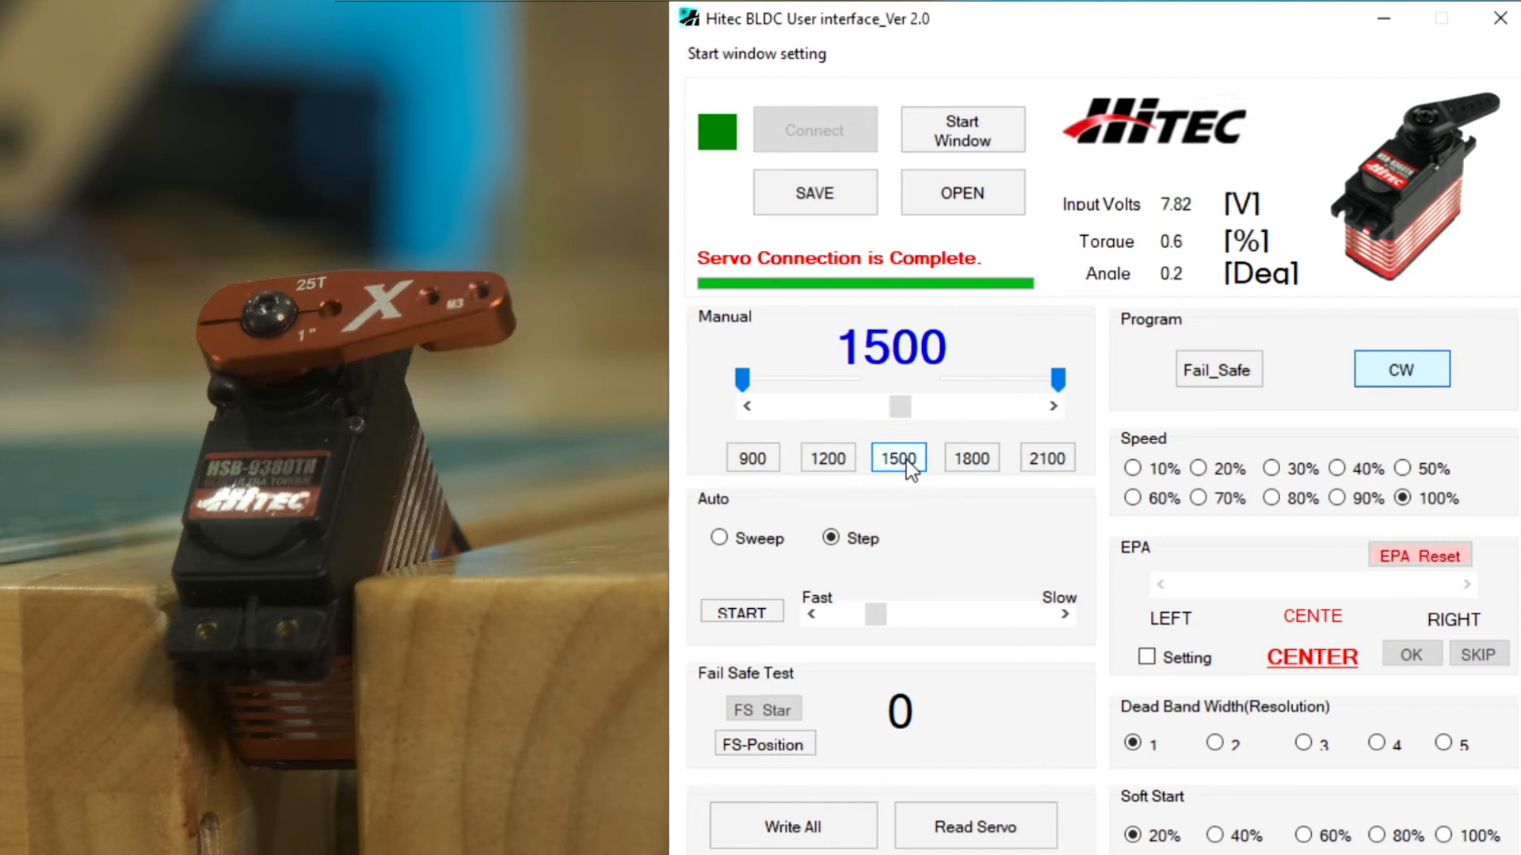
click(1399, 369)
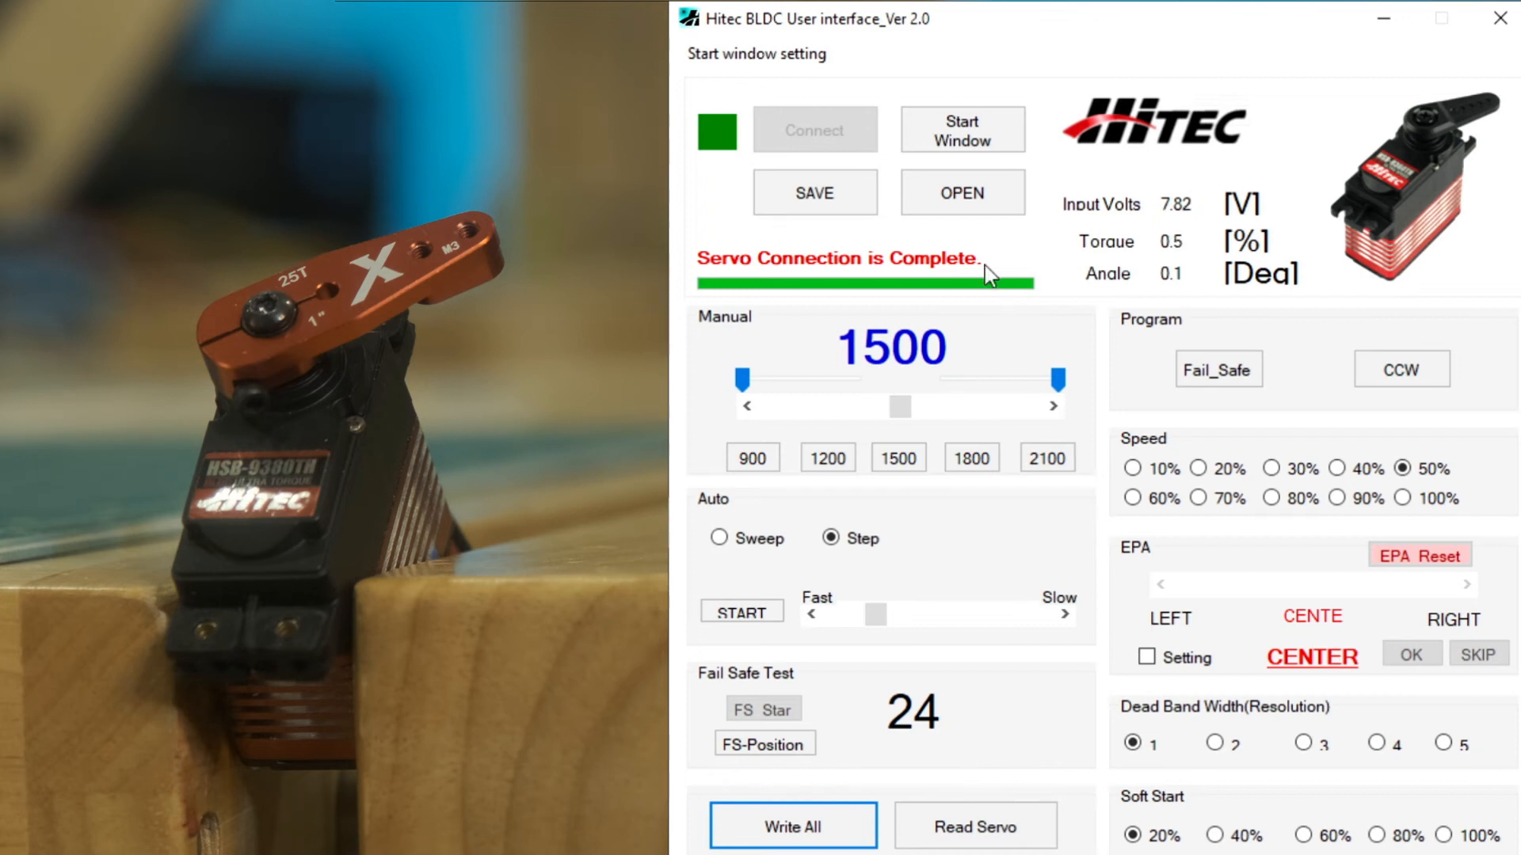
Step: Drive the servo to the 900 position with the Manual preset
click(751, 457)
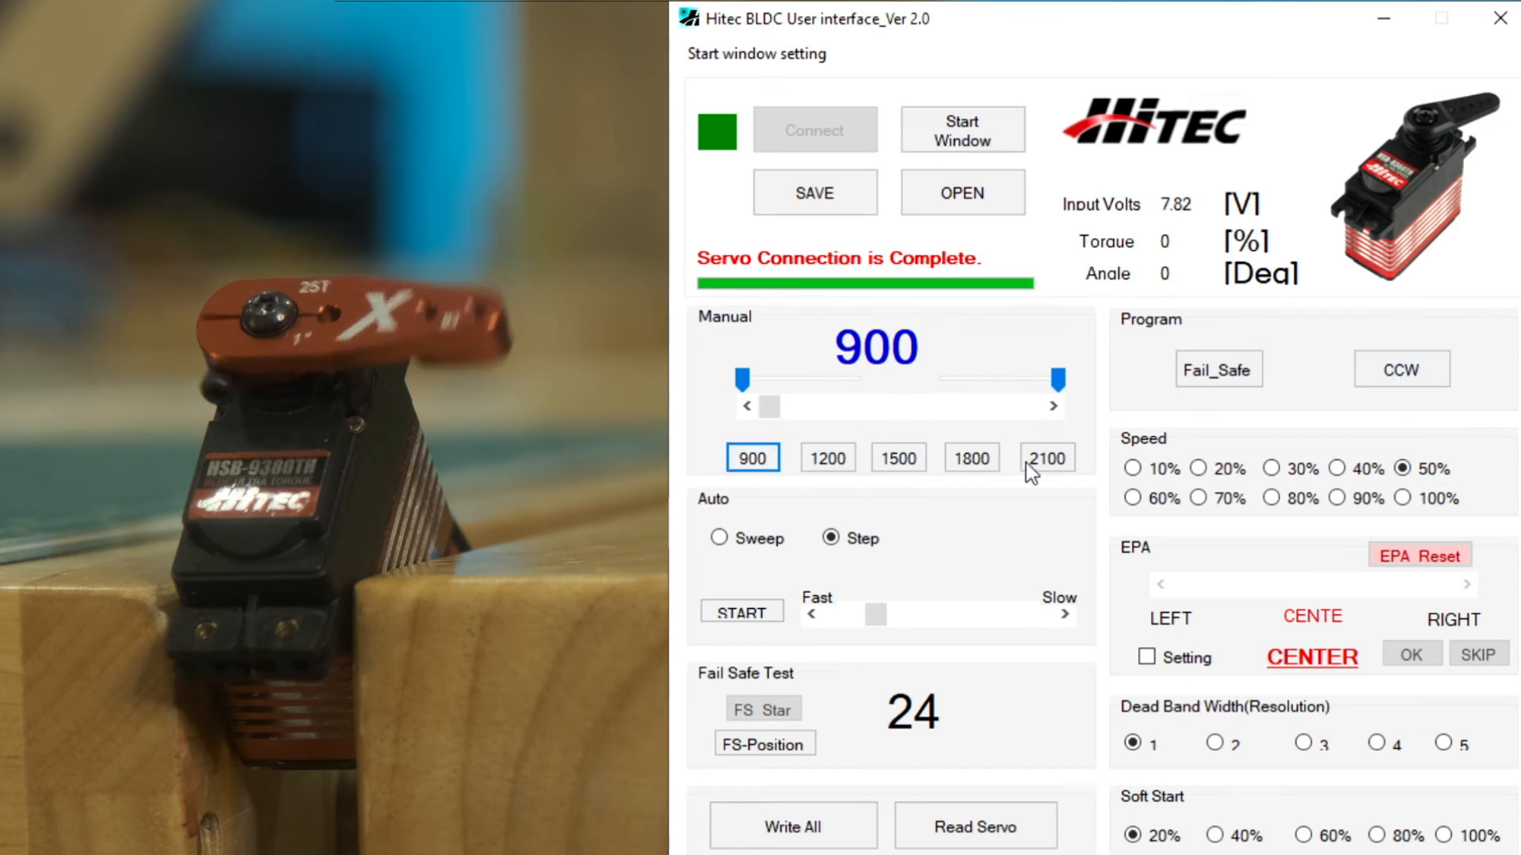
Step: Recentre the servo at 1500 and enable EPA Setting for left endpoint adjustment
click(893, 456)
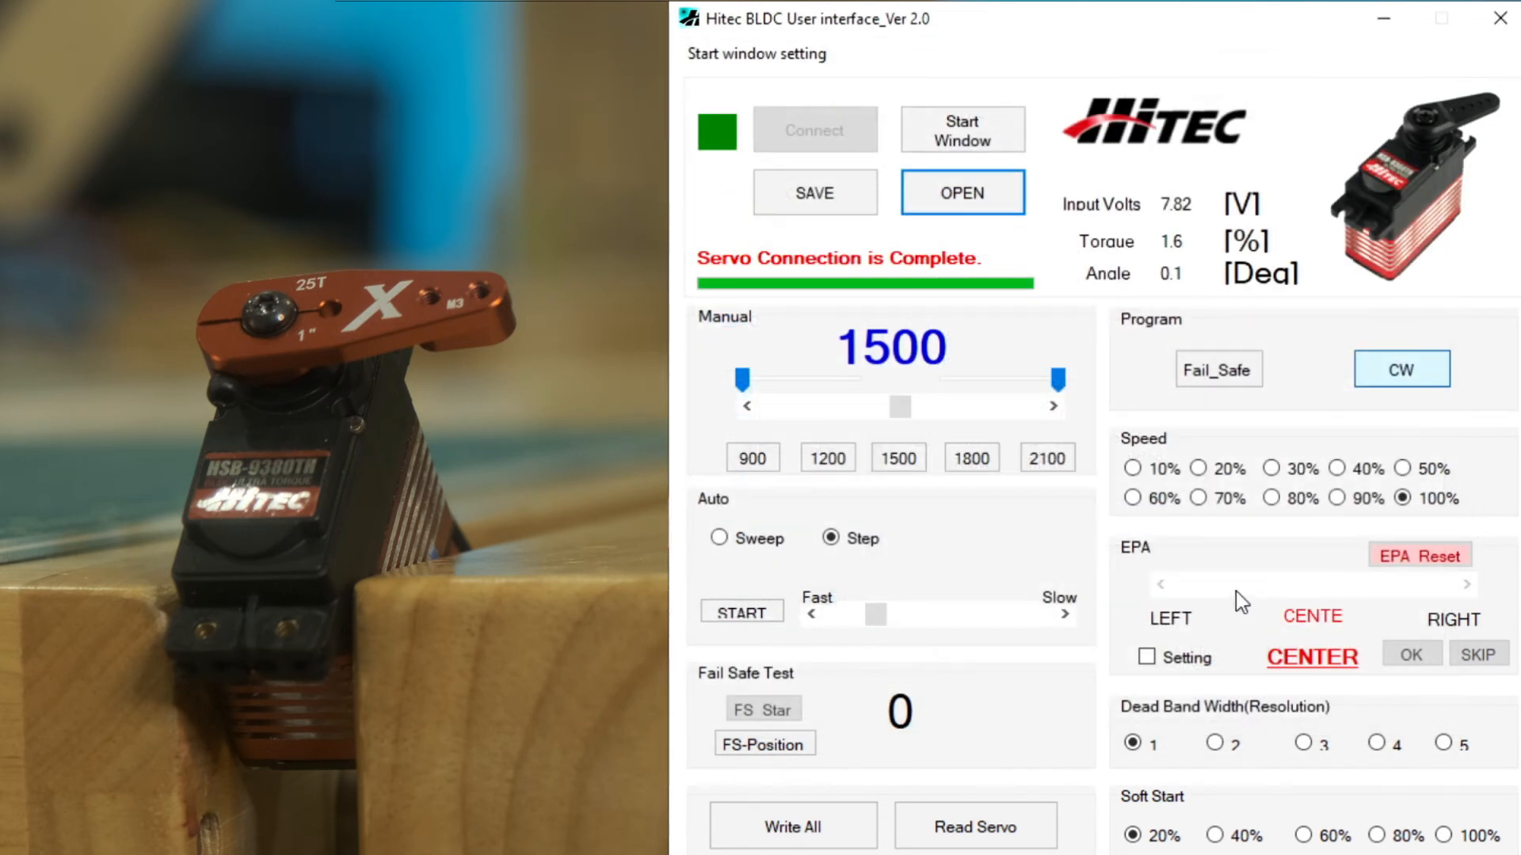
click(1159, 585)
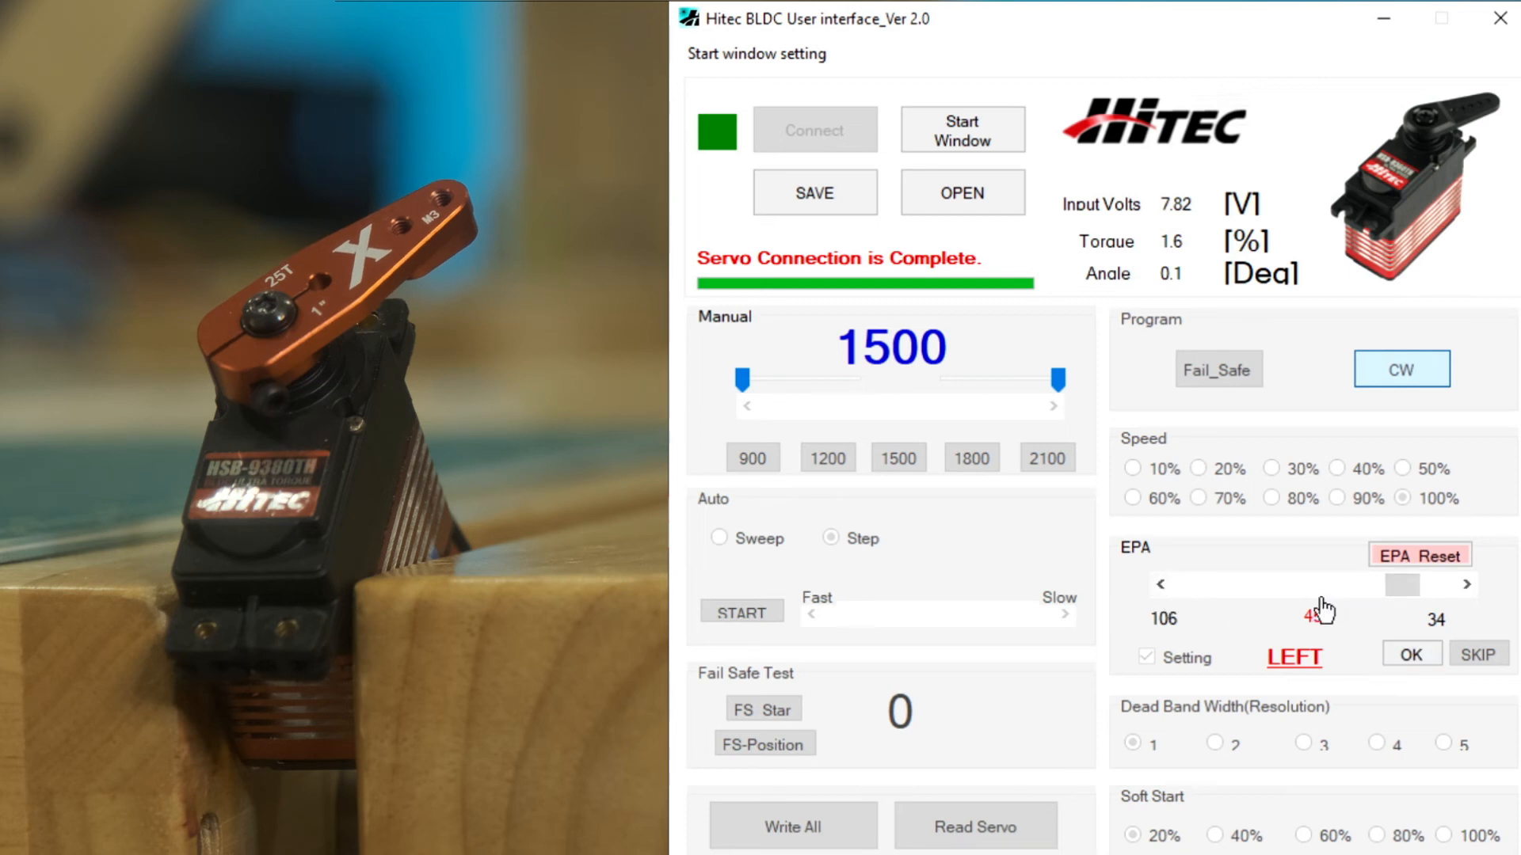
Step: Adjust the left travel endpoint with the EPA slider
click(974, 827)
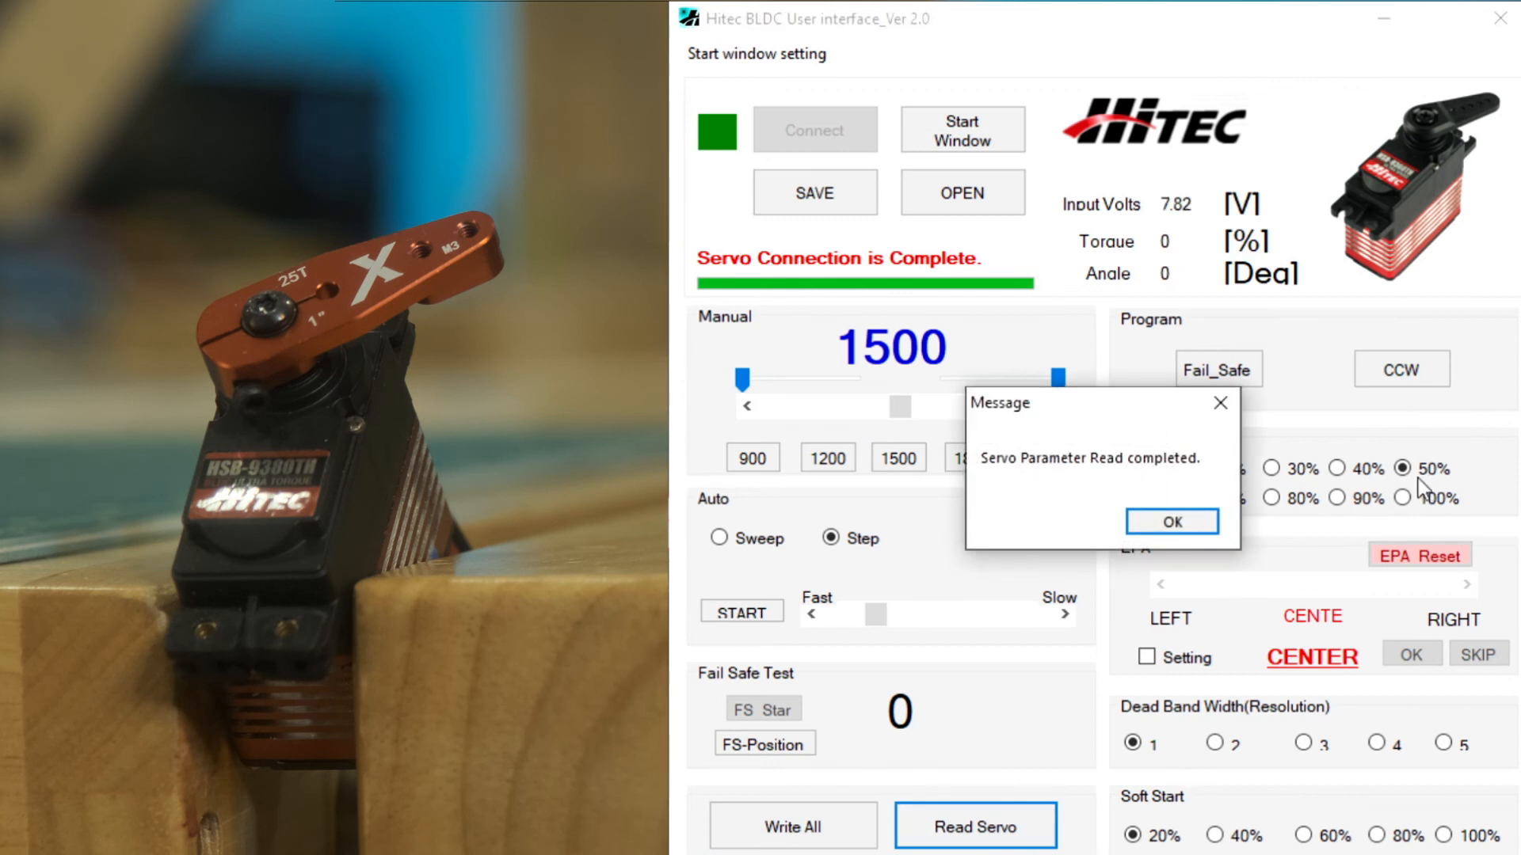
Step: Confirm the 'Servo Parameter Read completed' message and recentre to 1500 after the read-back
click(1170, 521)
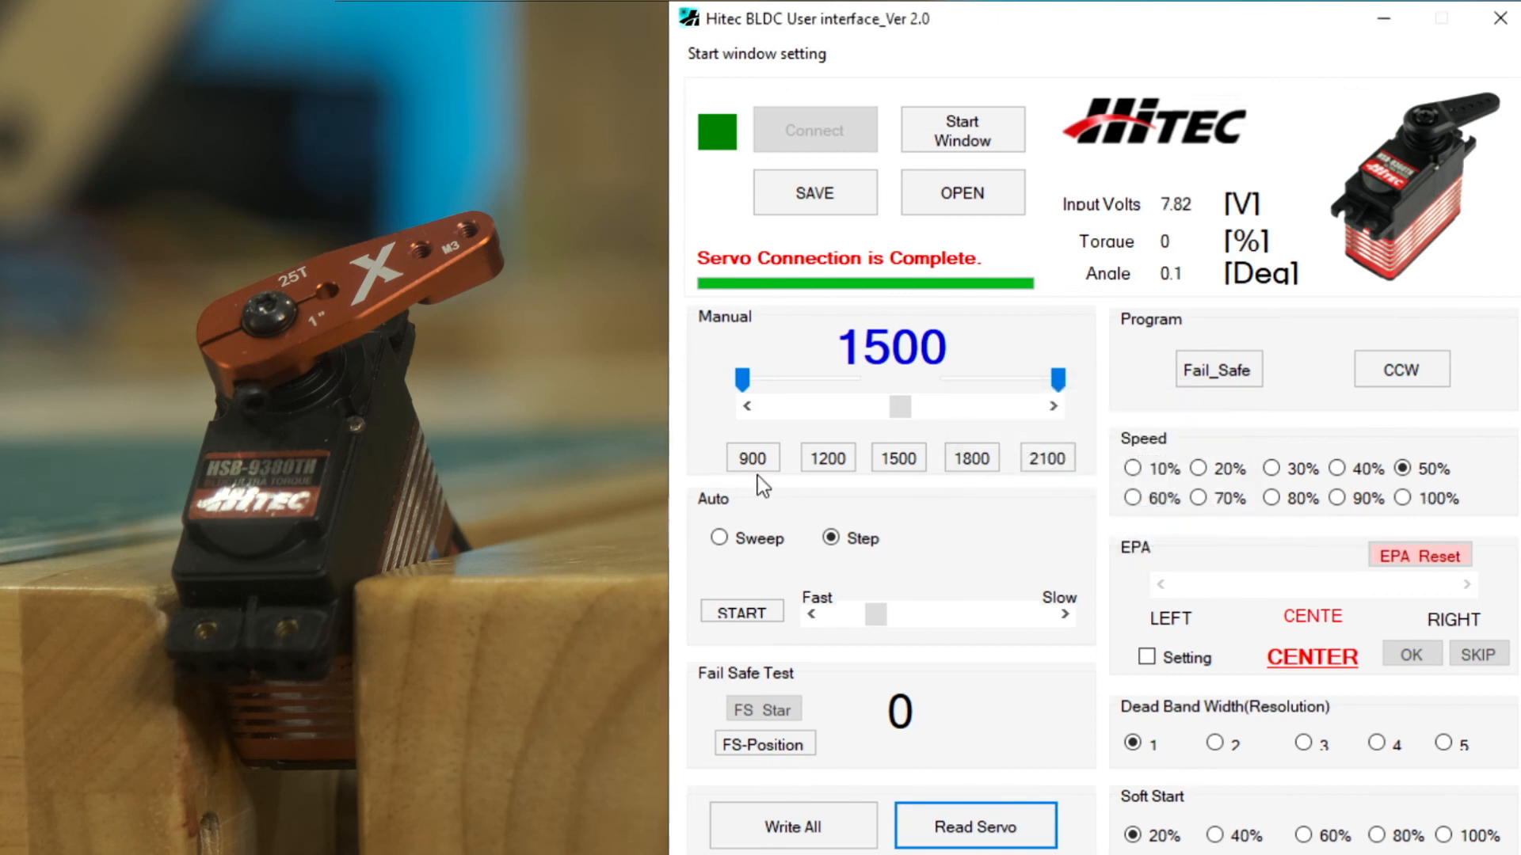
click(896, 456)
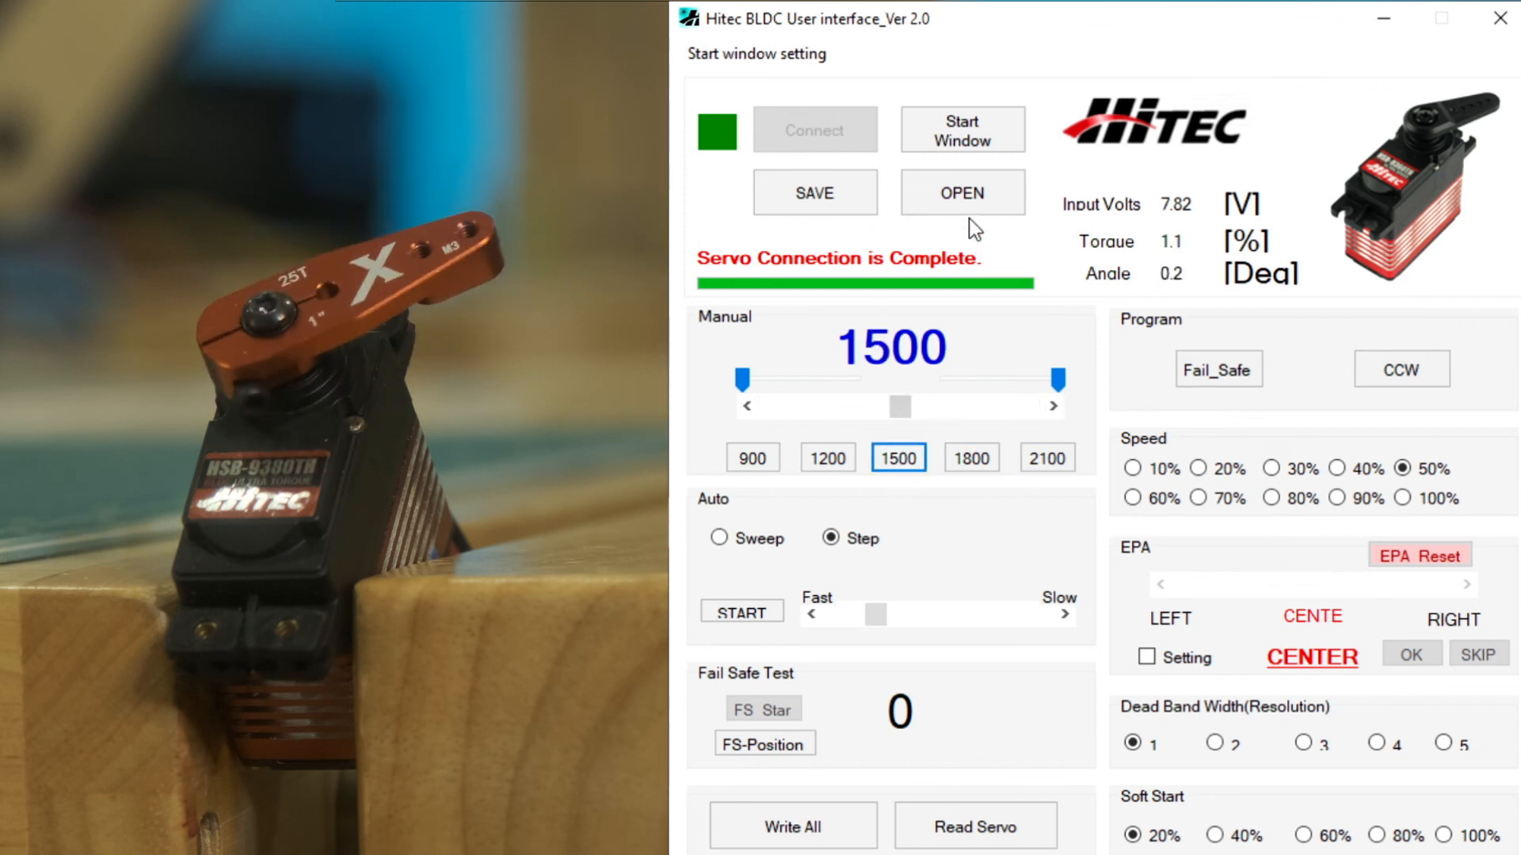
click(961, 192)
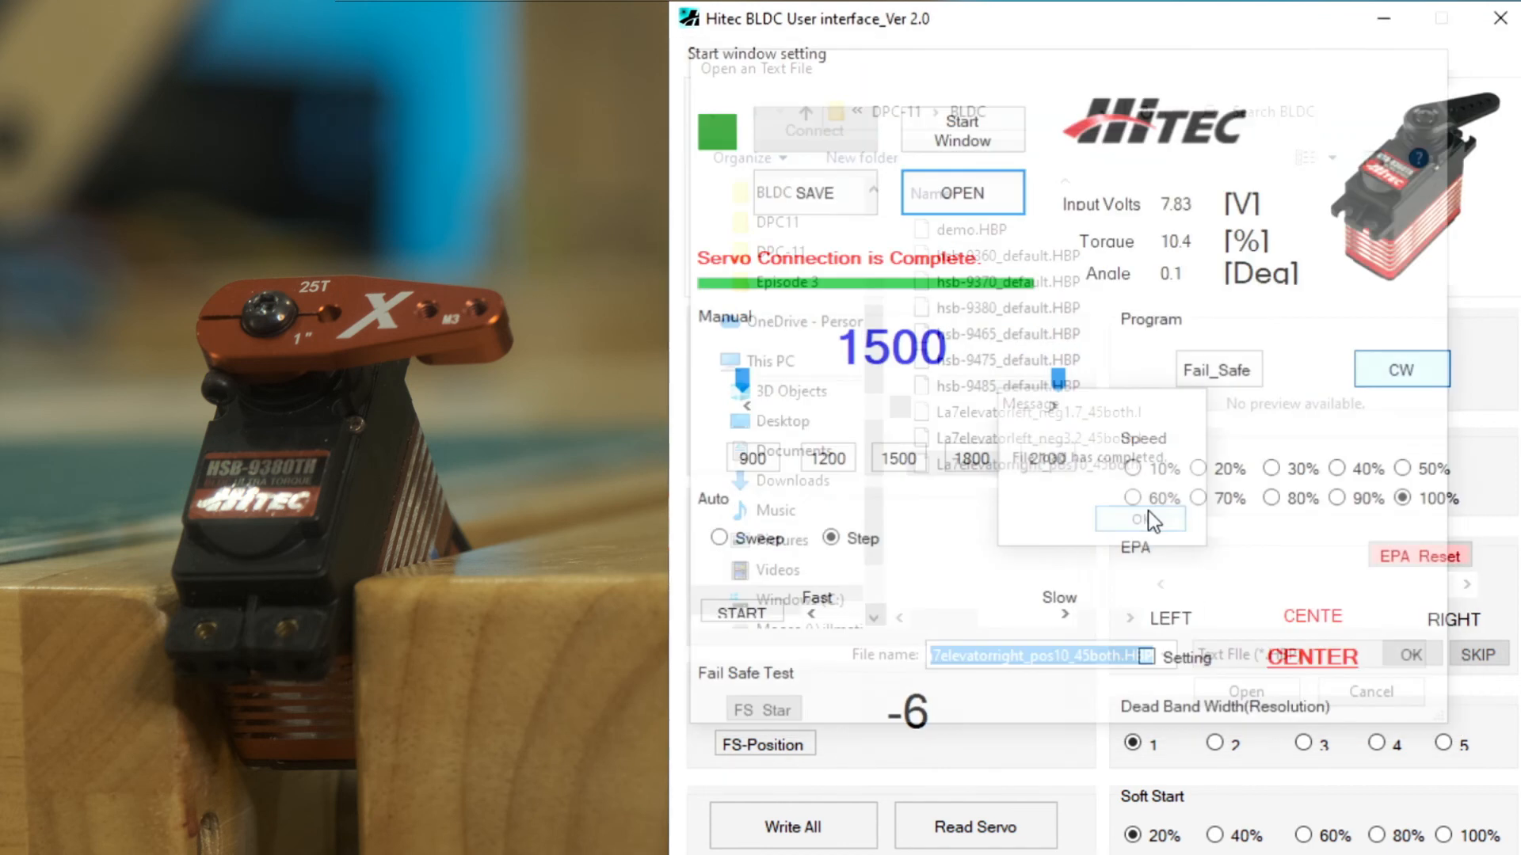